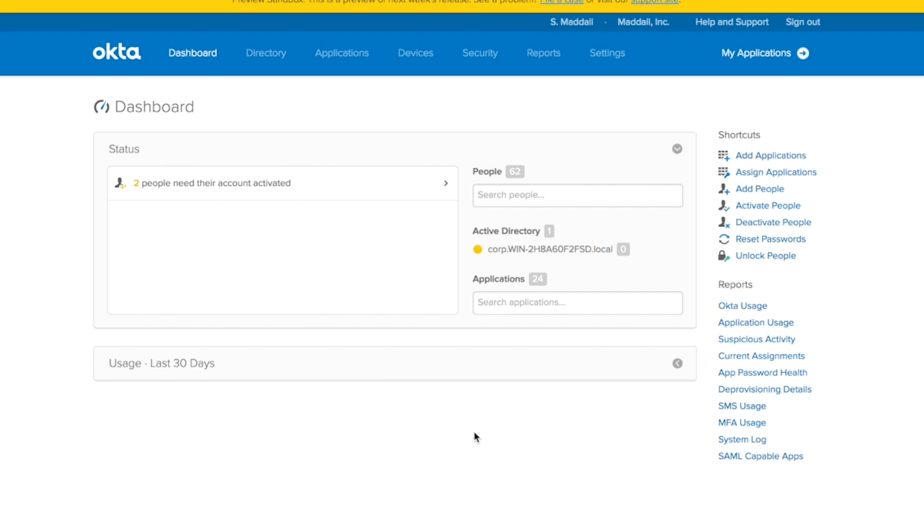
{"action": "mouse_move", "coordinate": [508, 375]}
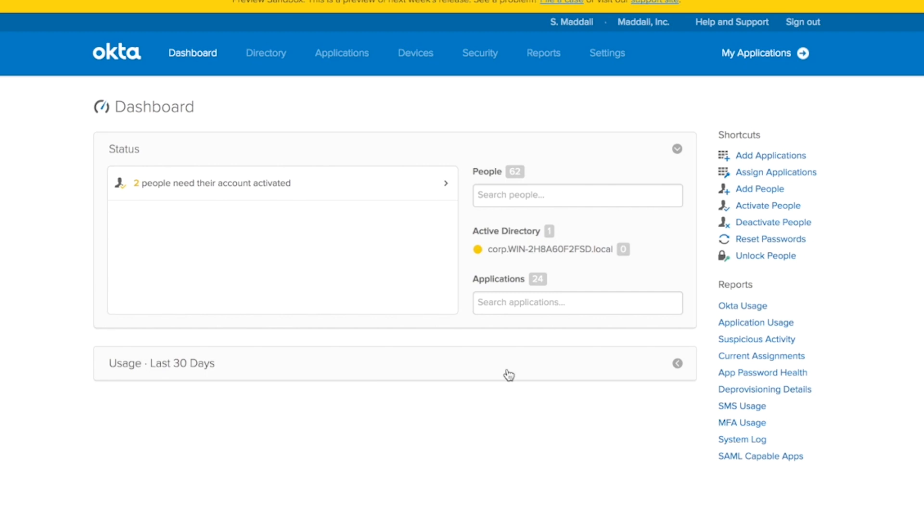
- Open the Settings dropdown from the admin Dashboard's top navigation
{"action": "left_click", "coordinate": [607, 53]}
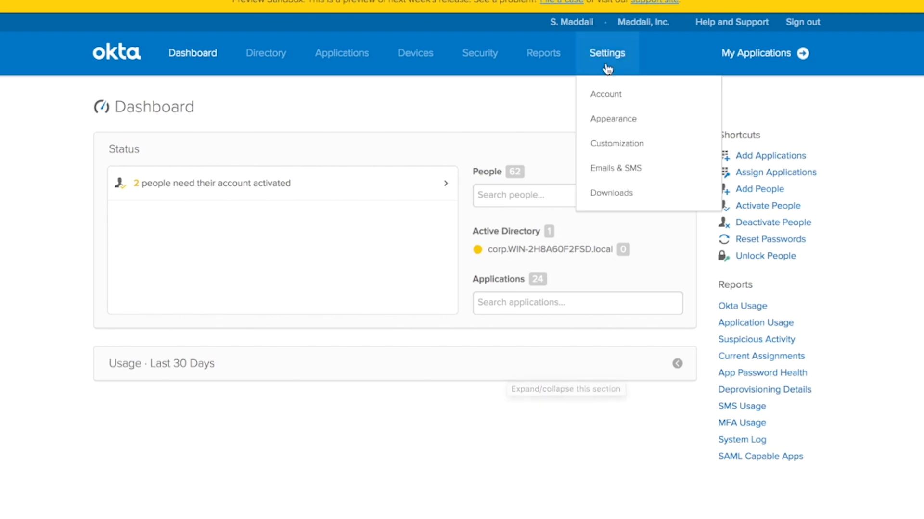
{"action": "mouse_move", "coordinate": [617, 143]}
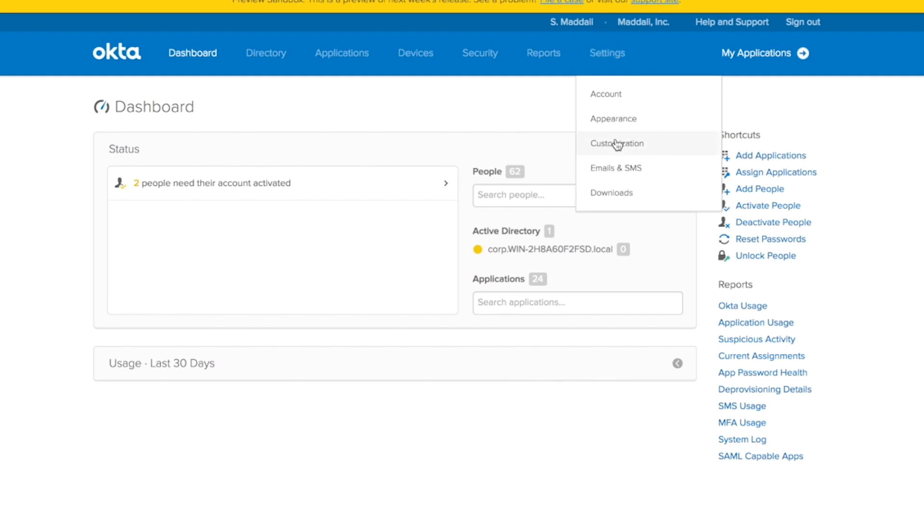
- Open Customization's End-user dashboard tab and scroll through the Work tab's apps and apply options
{"action": "left_click", "coordinate": [617, 144]}
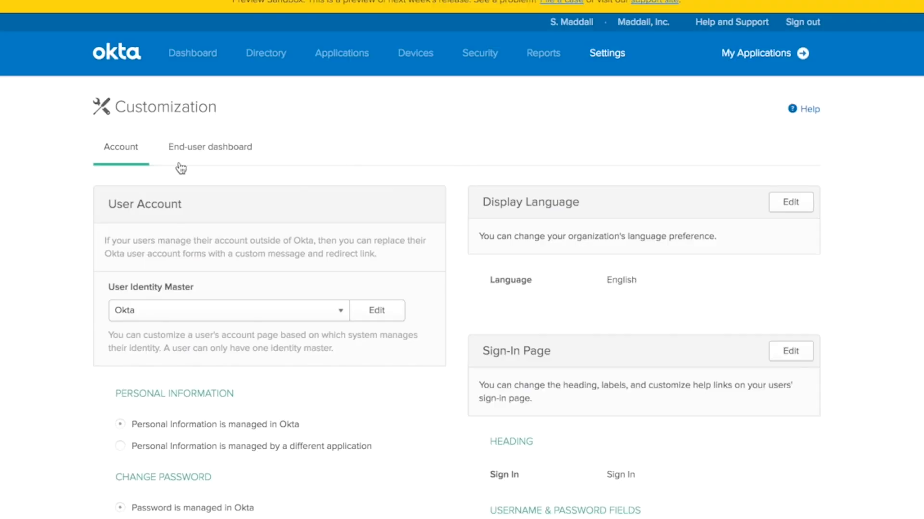
{"action": "mouse_move", "coordinate": [221, 152]}
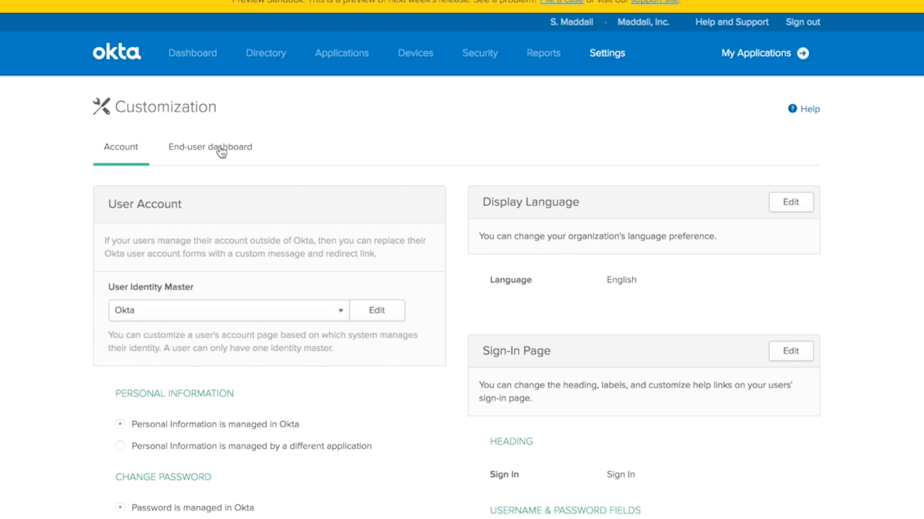
{"action": "left_click", "coordinate": [209, 146]}
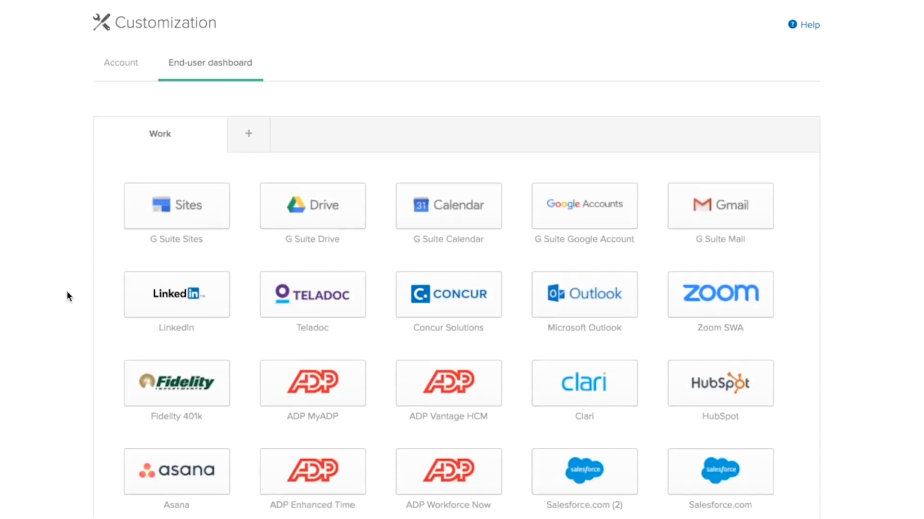
{"action": "scroll", "scroll_direction": "down", "scroll_amount": 3}
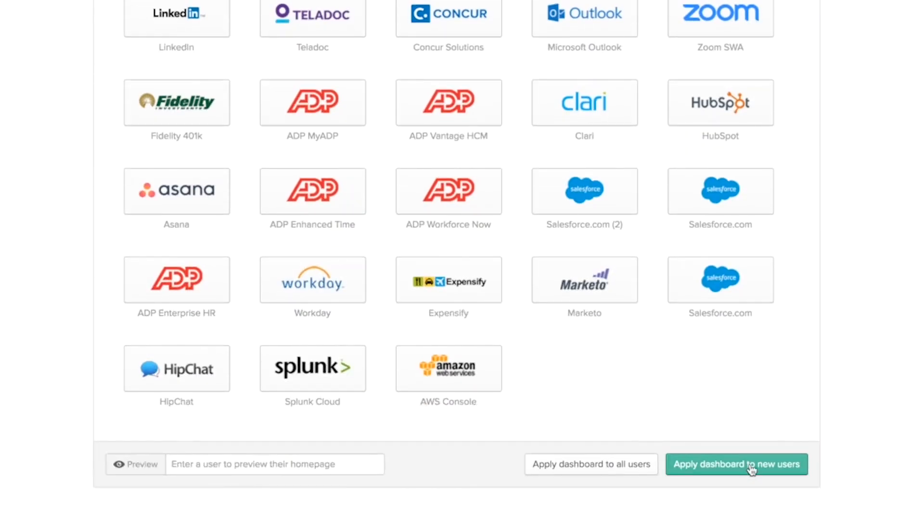
{"action": "mouse_move", "coordinate": [591, 464]}
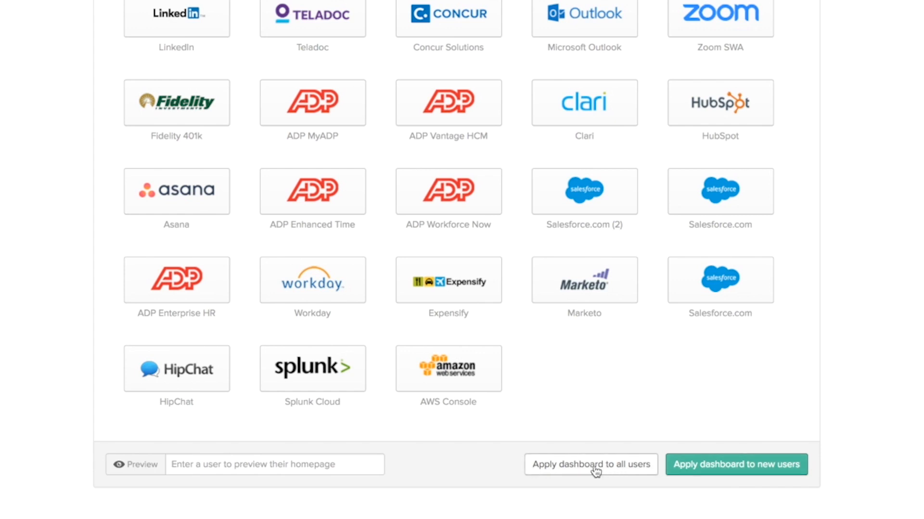
{"action": "mouse_move", "coordinate": [788, 469]}
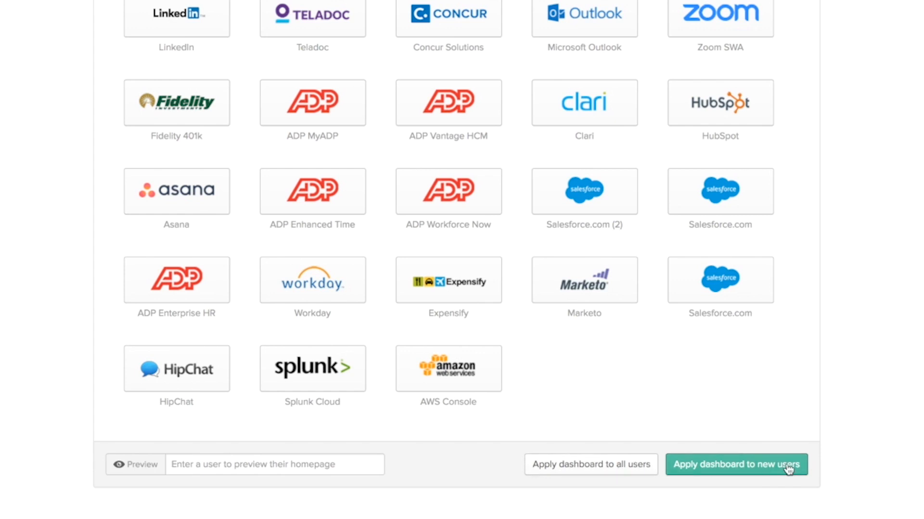
{"action": "mouse_move", "coordinate": [784, 469]}
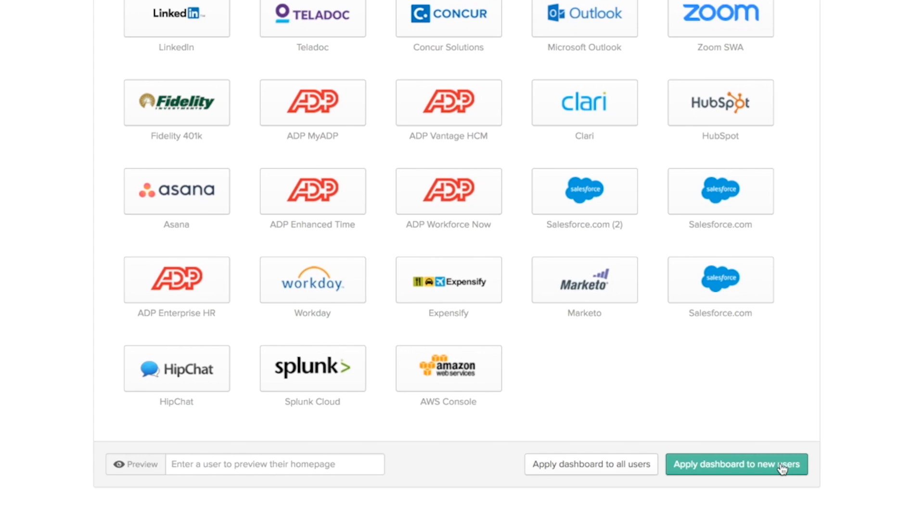
{"action": "scroll", "scroll_direction": "up", "scroll_amount": 3}
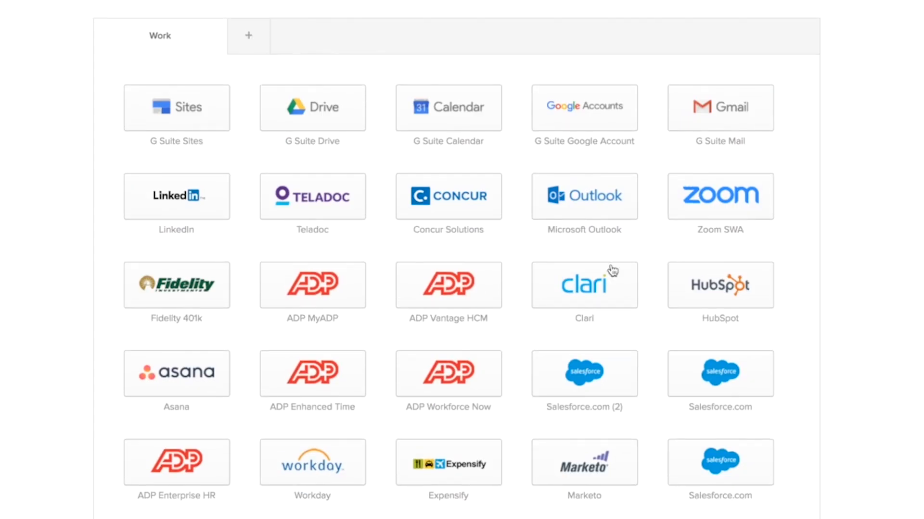
{"action": "mouse_move", "coordinate": [476, 350]}
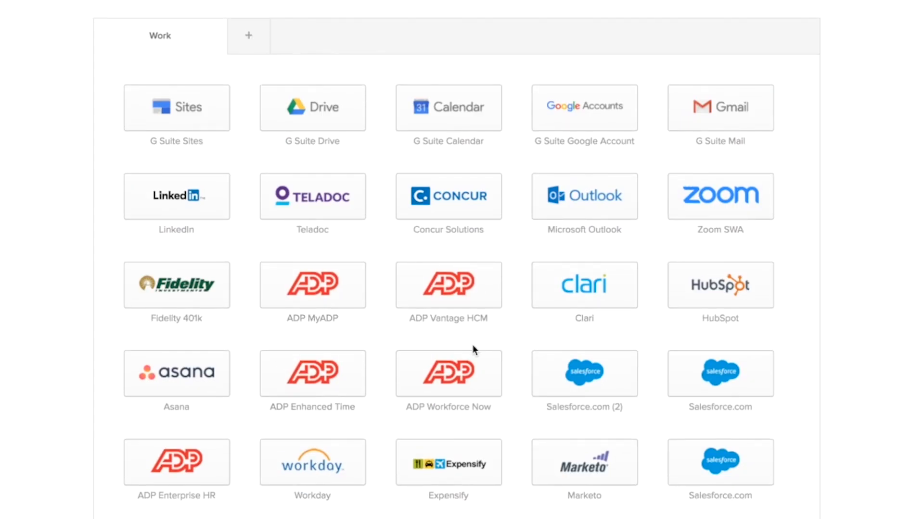
{"action": "scroll", "scroll_direction": "down", "scroll_amount": 3}
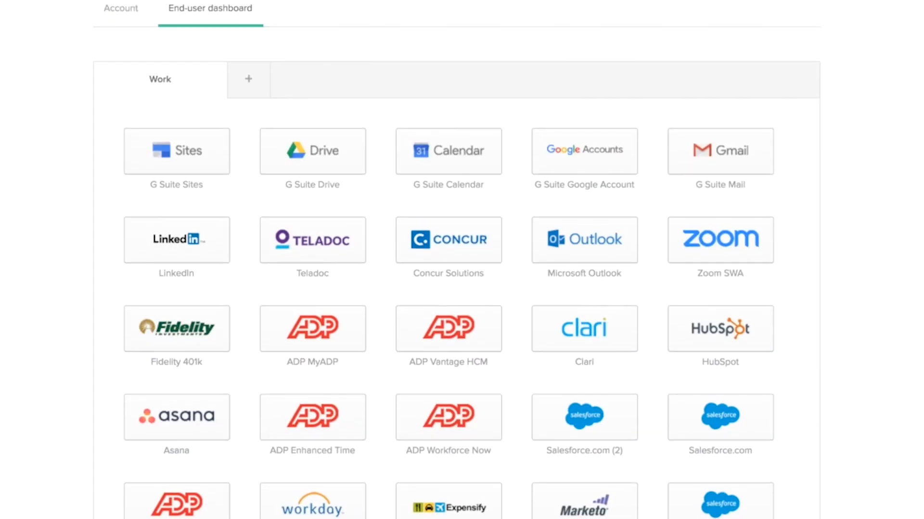
{"action": "scroll", "scroll_direction": "down", "scroll_amount": 3}
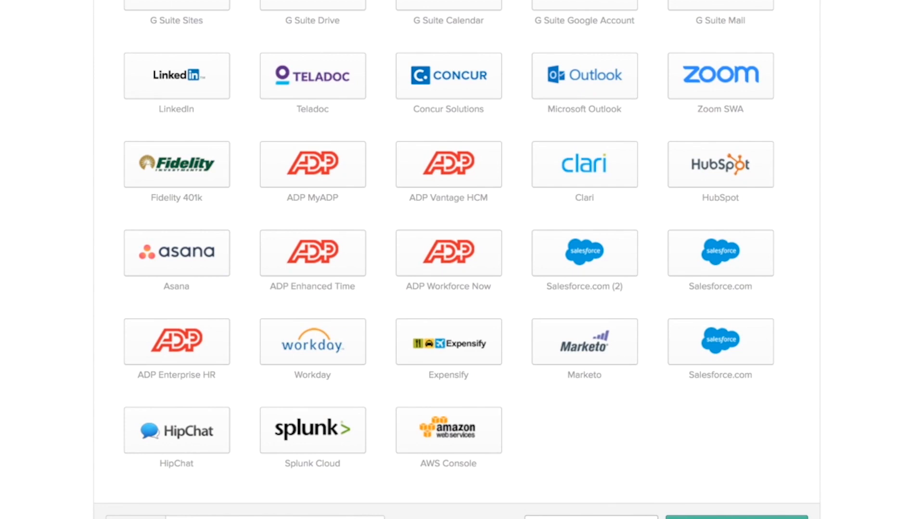
{"action": "scroll", "scroll_direction": "up", "scroll_amount": 3}
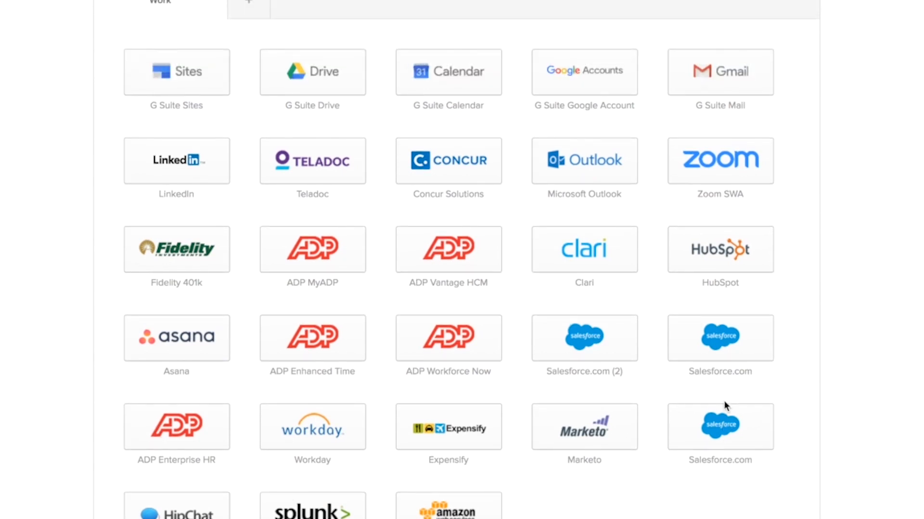
{"action": "scroll", "scroll_direction": "up", "scroll_amount": 3}
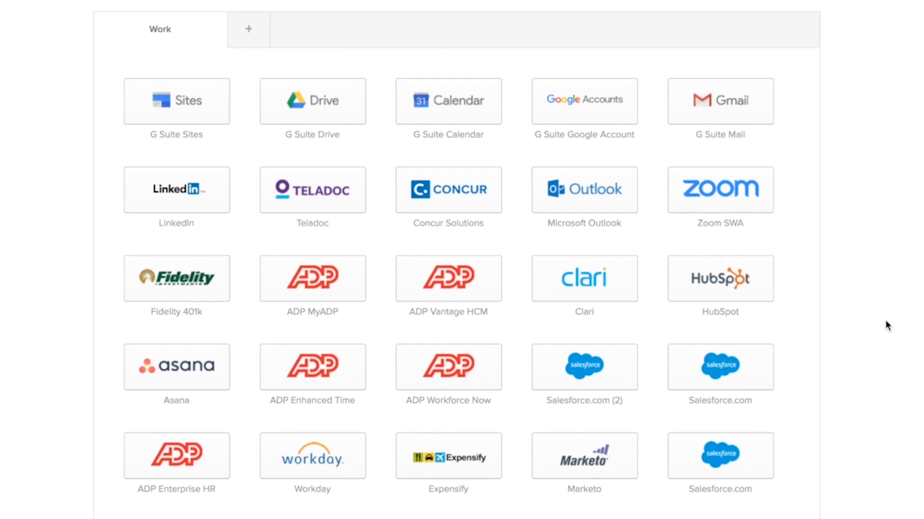
{"action": "scroll", "scroll_direction": "down", "scroll_amount": 3}
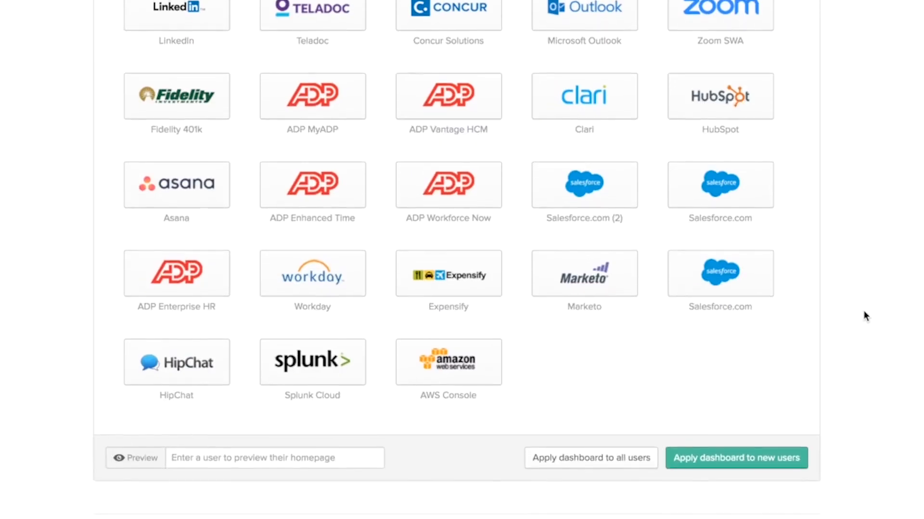
{"action": "left_click", "coordinate": [275, 465]}
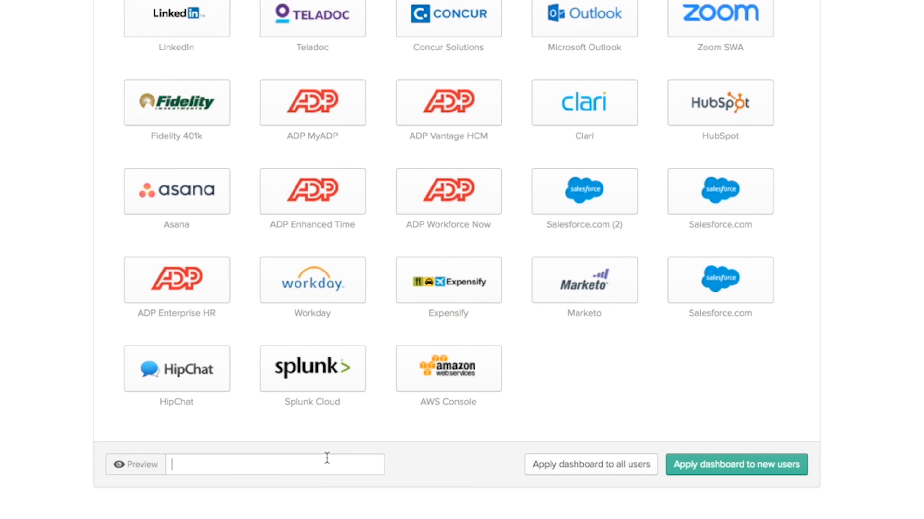
{"action": "type", "text": "c3 PO"}
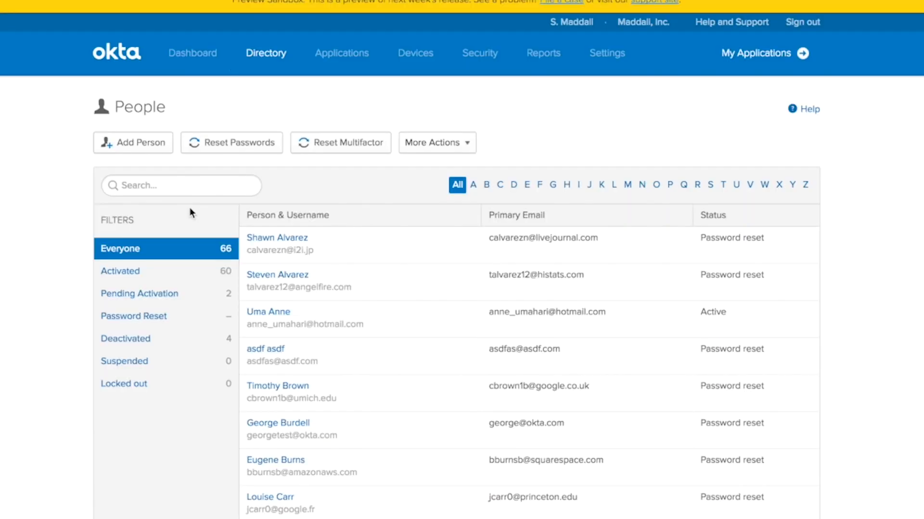
{"action": "left_click", "coordinate": [139, 294]}
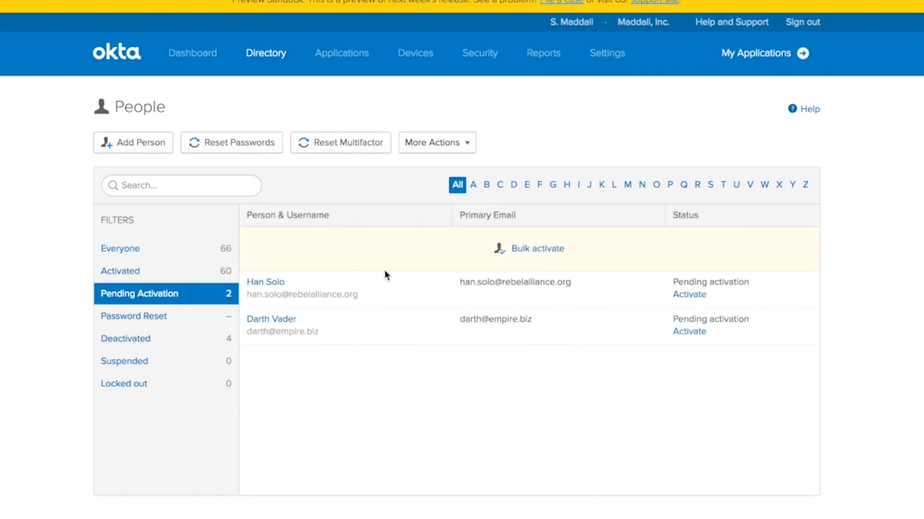
{"action": "mouse_move", "coordinate": [423, 338]}
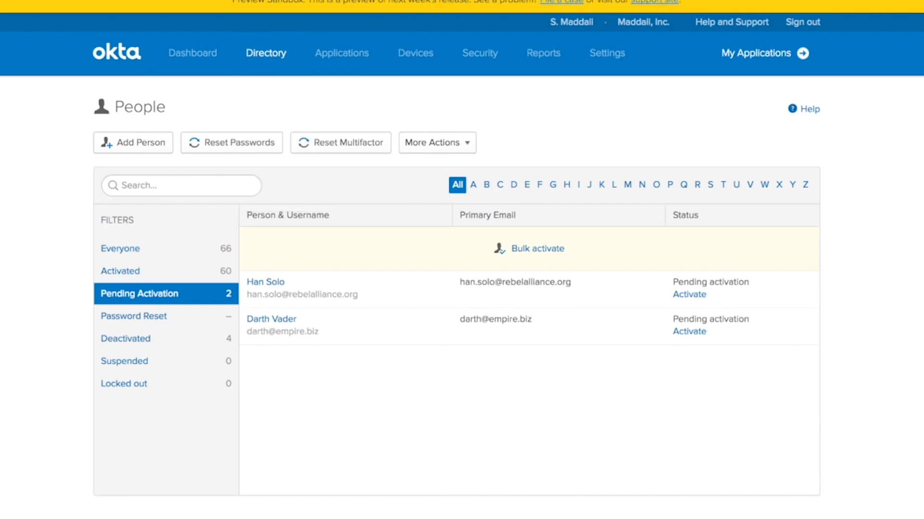
{"action": "left_click", "coordinate": [763, 53]}
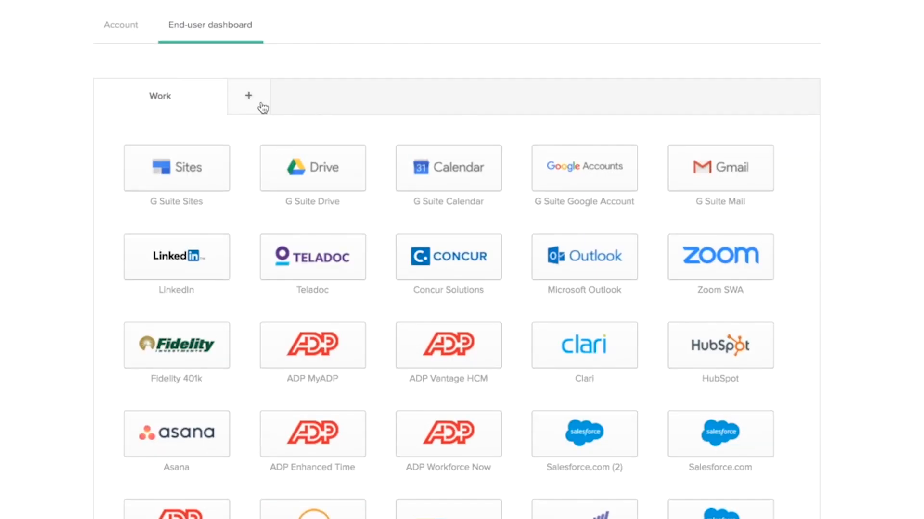
- Create three new dashboard tabs named HR Apps, Marketing and Technology
{"action": "left_click", "coordinate": [248, 95]}
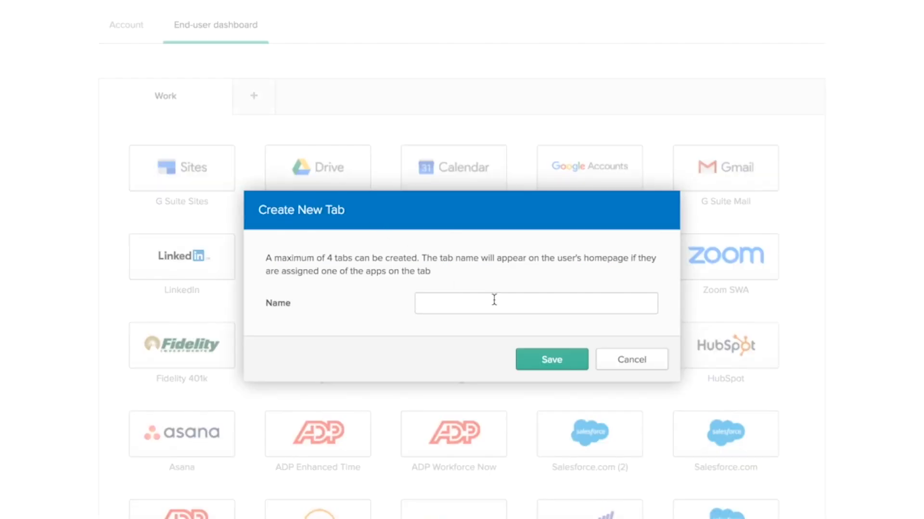
{"action": "type", "text": "G"}
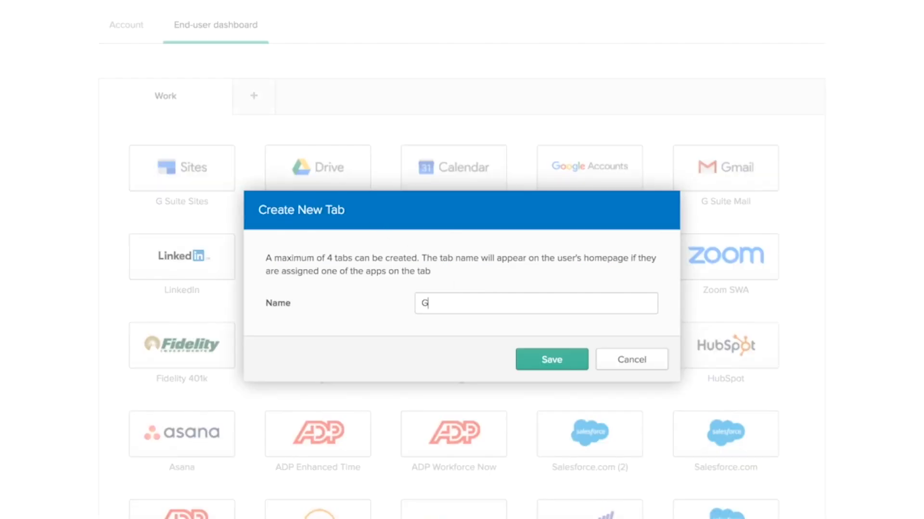
{"action": "type", "text": "HR Apps"}
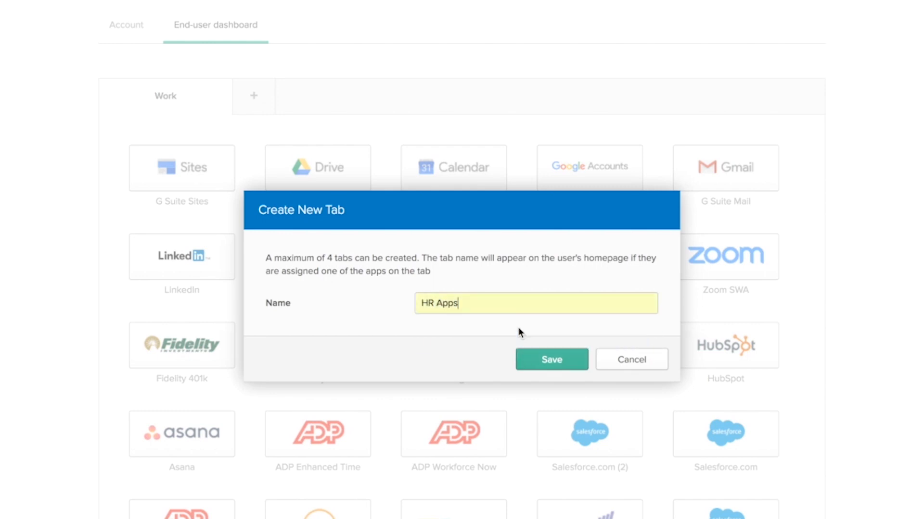
{"action": "left_click", "coordinate": [551, 359]}
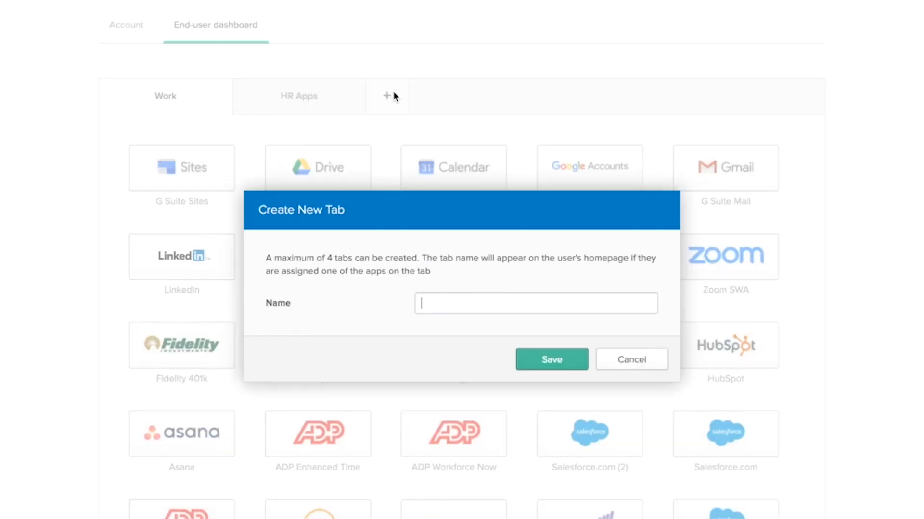
{"action": "type", "text": "Marketing"}
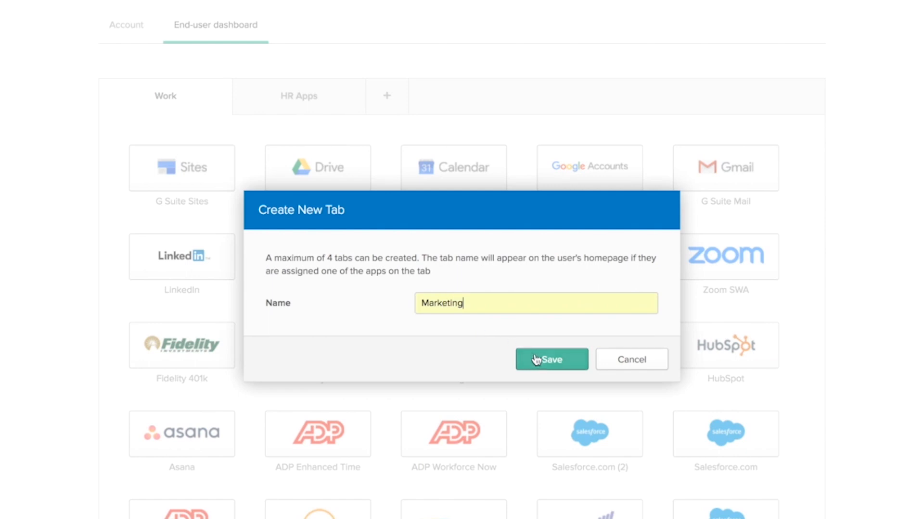
{"action": "left_click", "coordinate": [551, 359]}
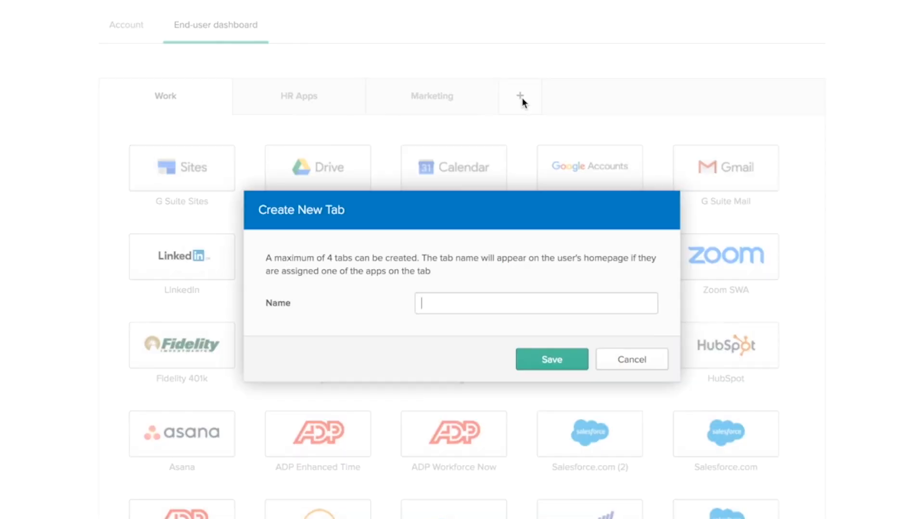
{"action": "type", "text": "Technology"}
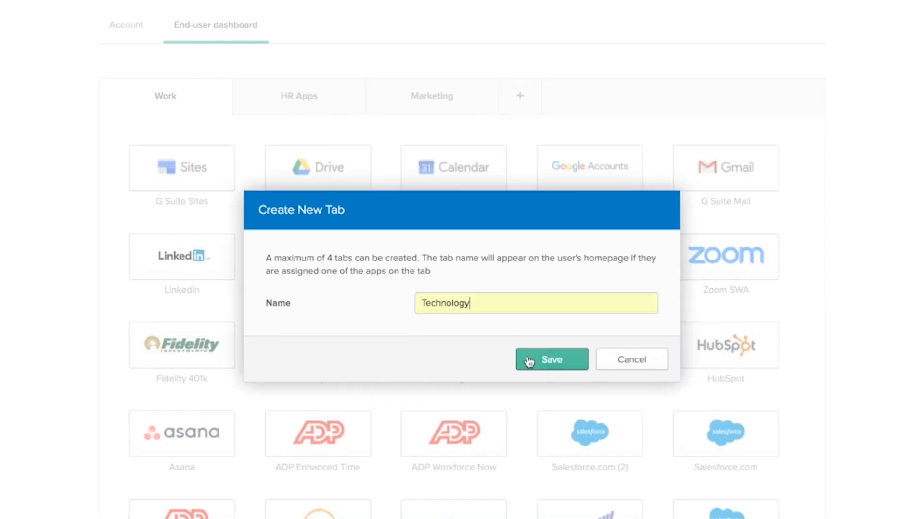
{"action": "left_click", "coordinate": [551, 359]}
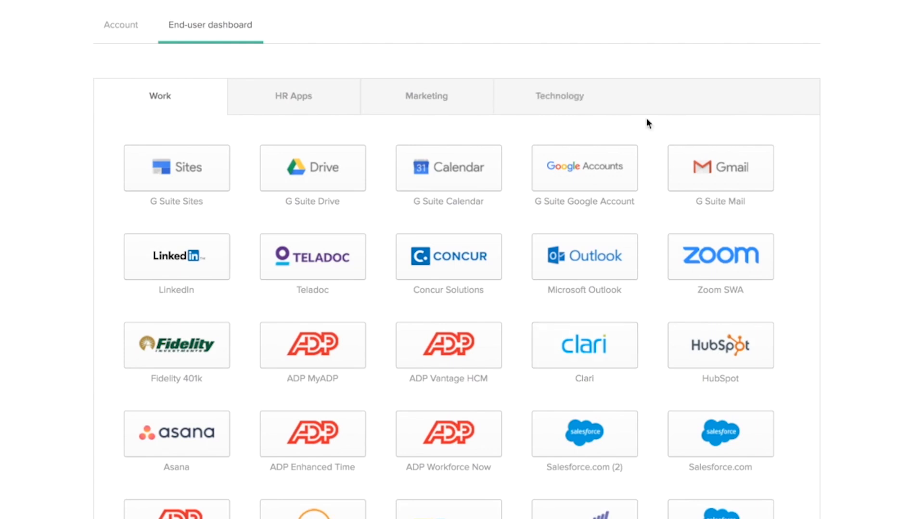
{"action": "mouse_move", "coordinate": [679, 88]}
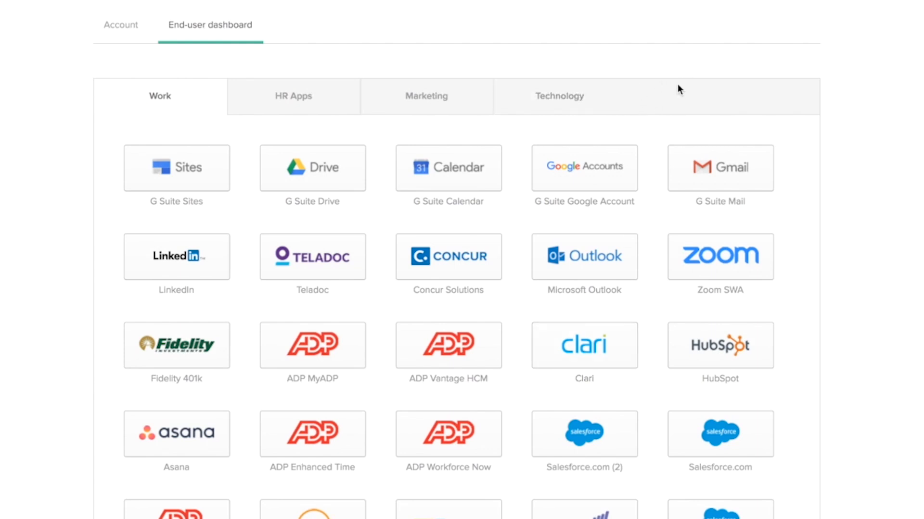
{"action": "mouse_move", "coordinate": [130, 260]}
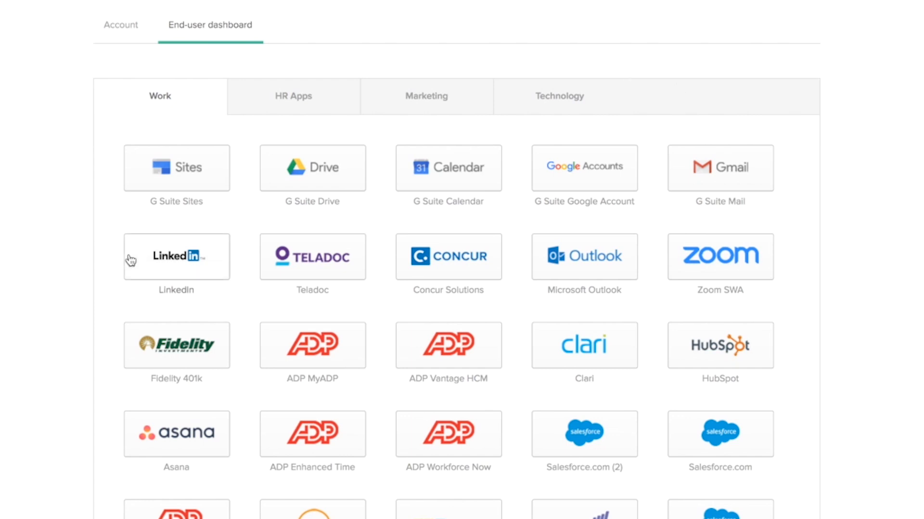
{"action": "mouse_move", "coordinate": [559, 105]}
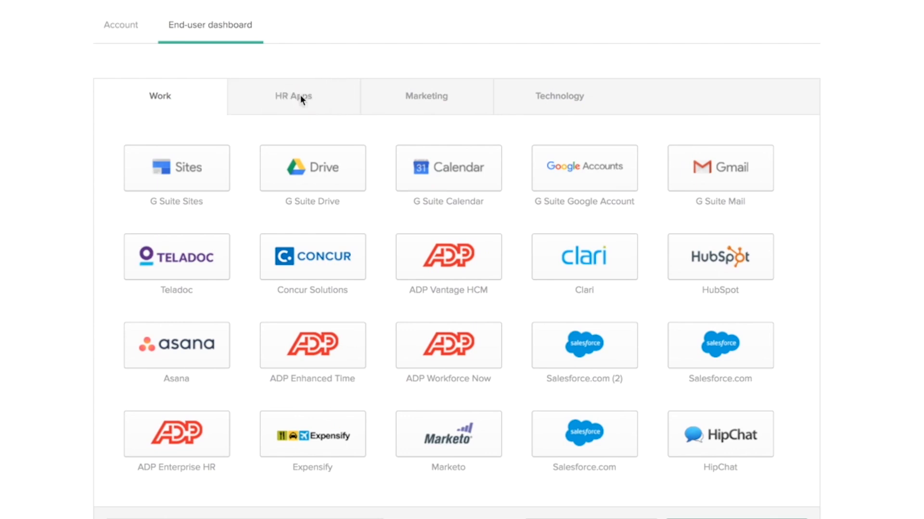
{"action": "mouse_move", "coordinate": [829, 408]}
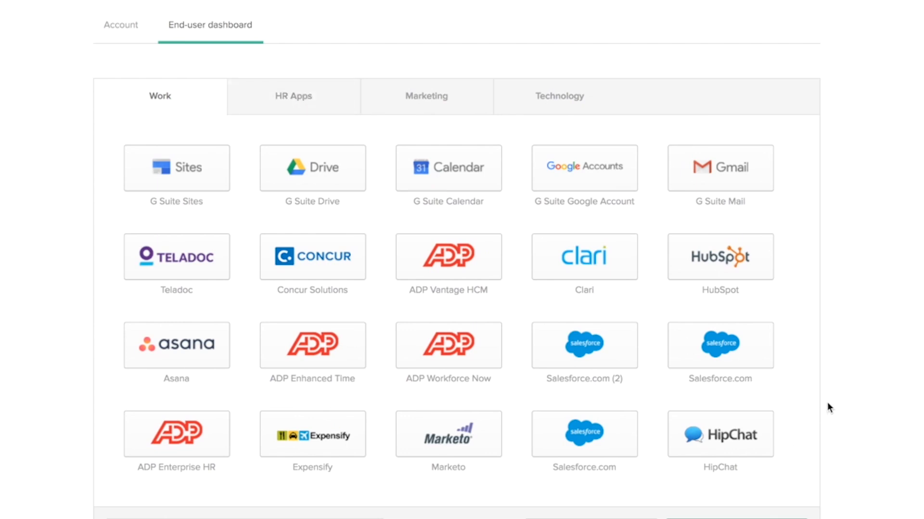
{"action": "mouse_move", "coordinate": [393, 282]}
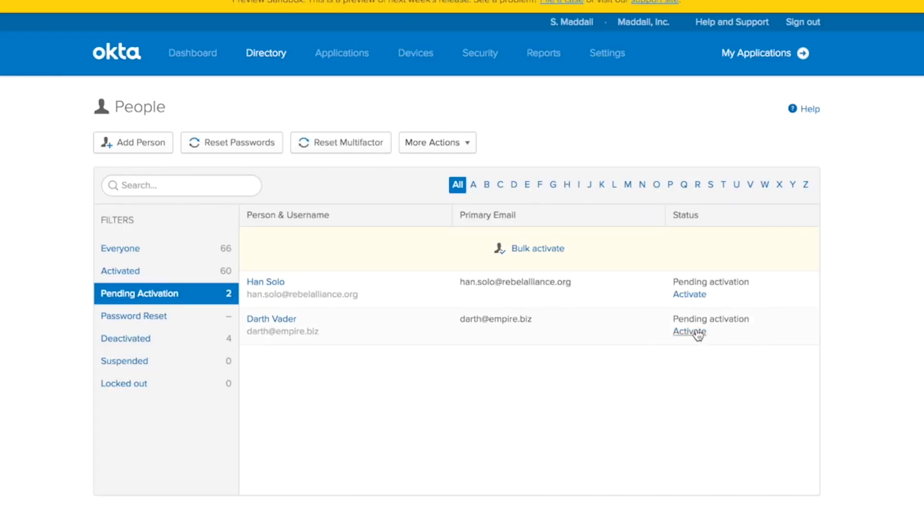
- Activate the second pending user and apply the dashboard layout to new users
{"action": "left_click", "coordinate": [688, 331]}
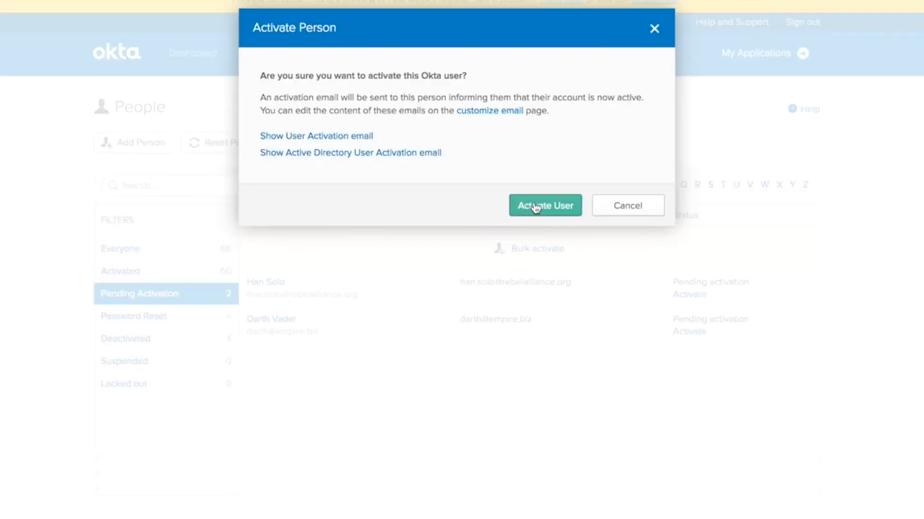
{"action": "left_click", "coordinate": [544, 205]}
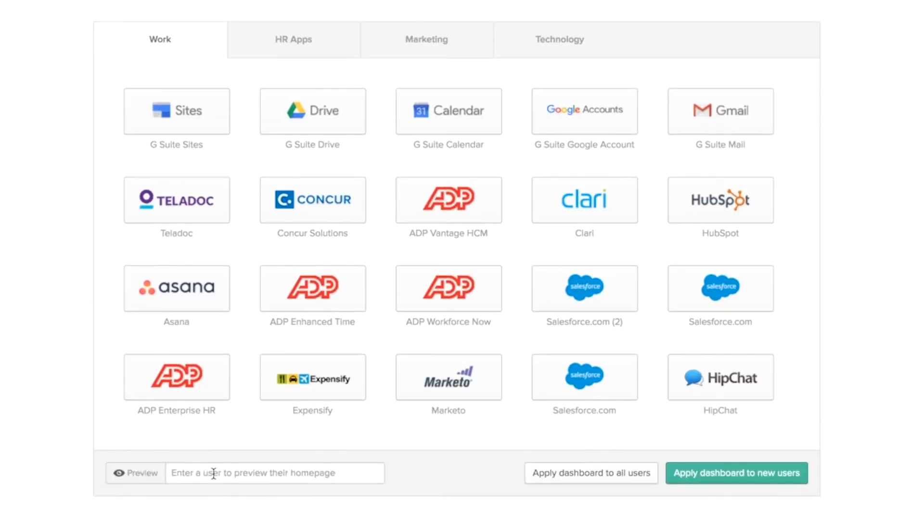
{"action": "mouse_move", "coordinate": [461, 140]}
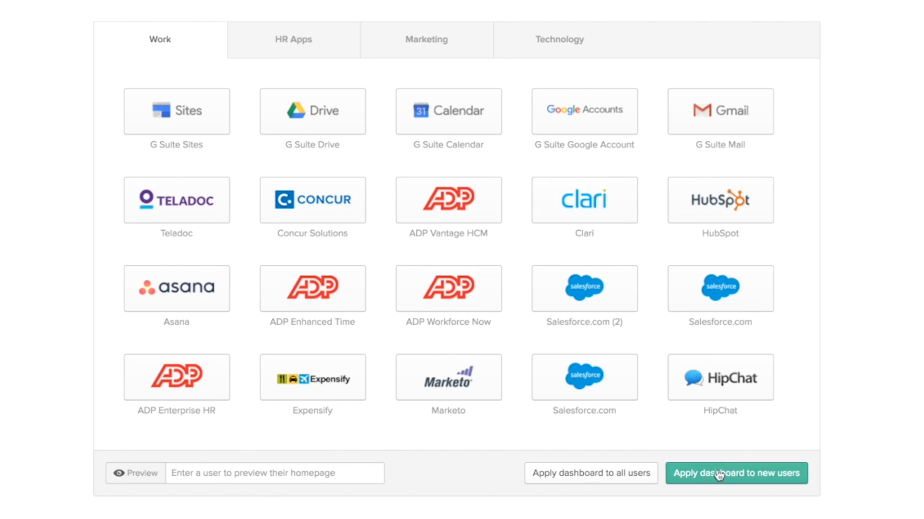
{"action": "left_click", "coordinate": [735, 473]}
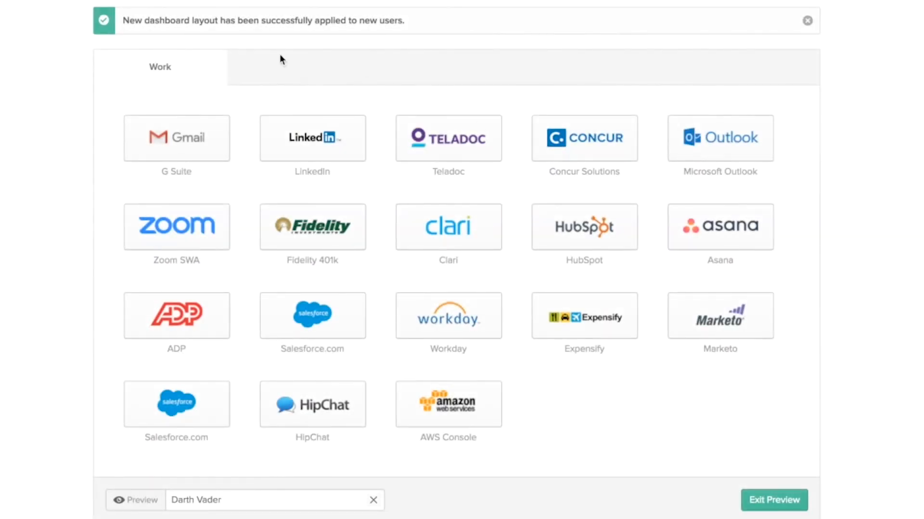
{"action": "mouse_move", "coordinate": [346, 175]}
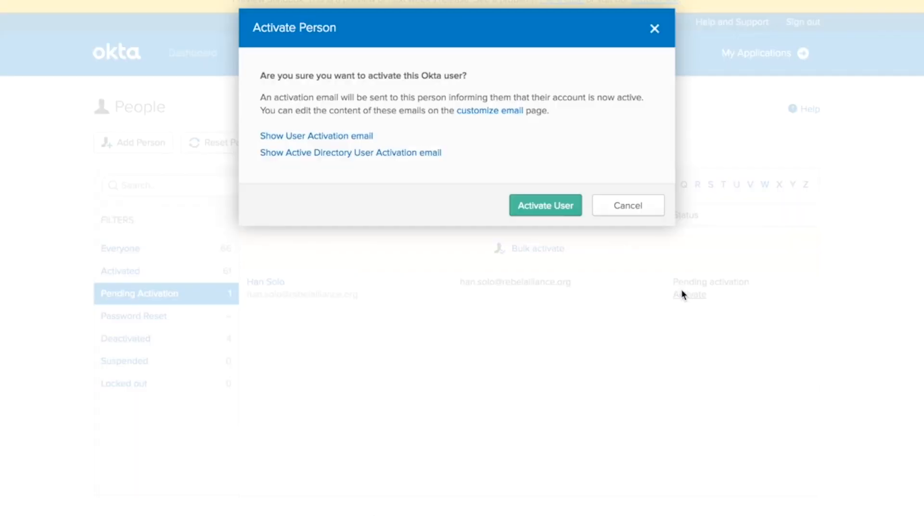
- Confirm the remaining user's activation, preview their homepage, then exit the preview
{"action": "left_click", "coordinate": [544, 205]}
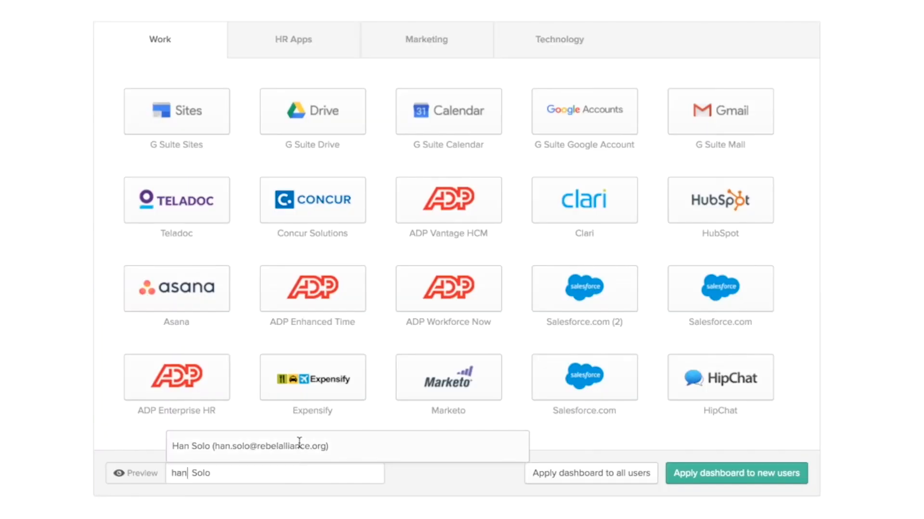
{"action": "left_click", "coordinate": [248, 445]}
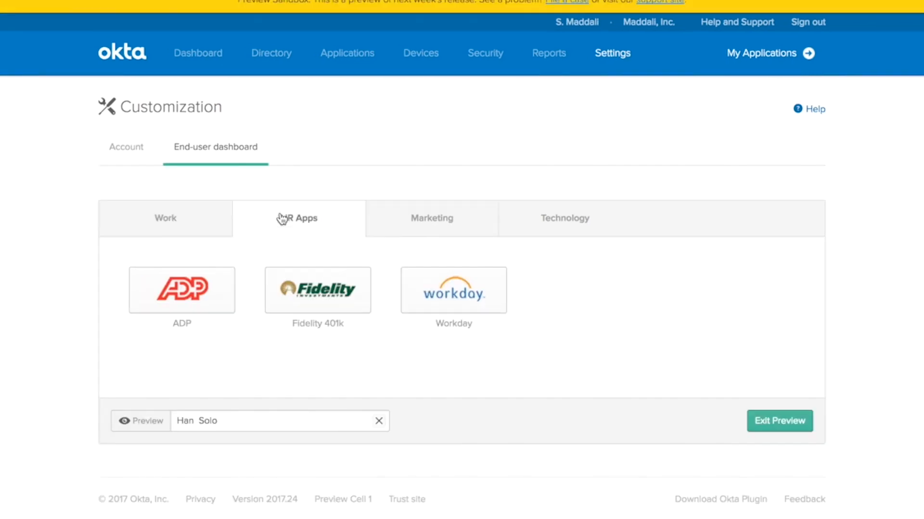
{"action": "left_click", "coordinate": [165, 218]}
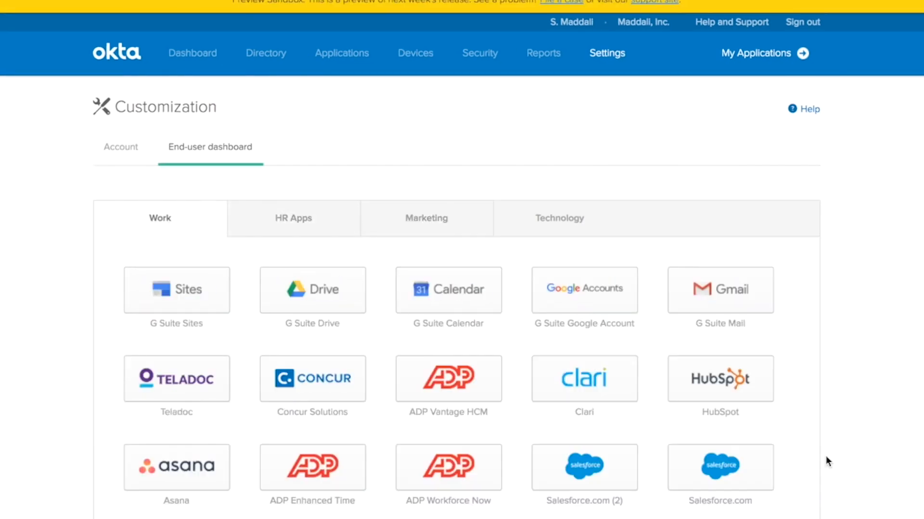
{"action": "scroll", "scroll_direction": "down", "scroll_amount": 3}
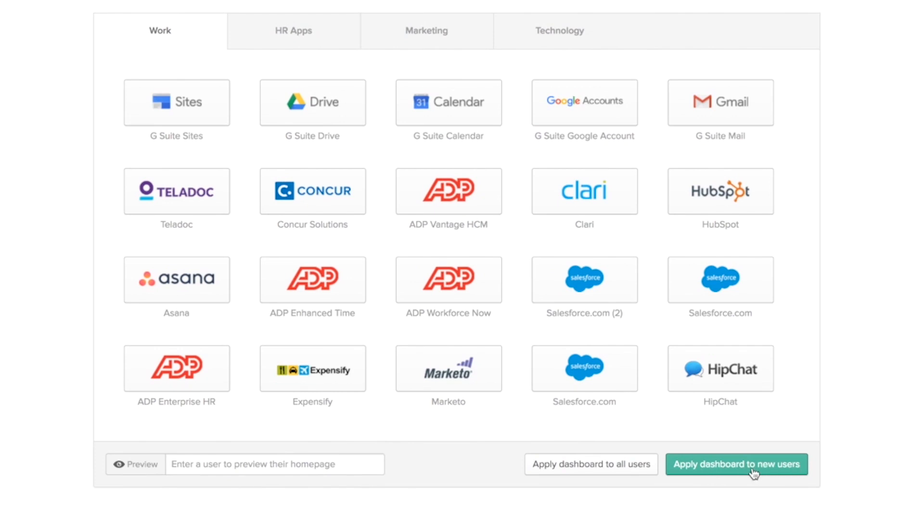
{"action": "scroll", "scroll_direction": "up", "scroll_amount": 3}
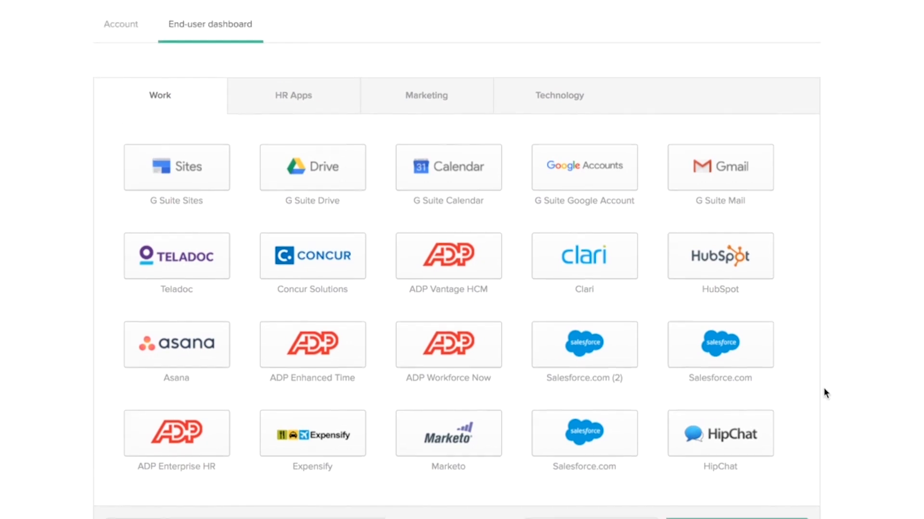
{"action": "scroll", "scroll_direction": "down", "scroll_amount": 3}
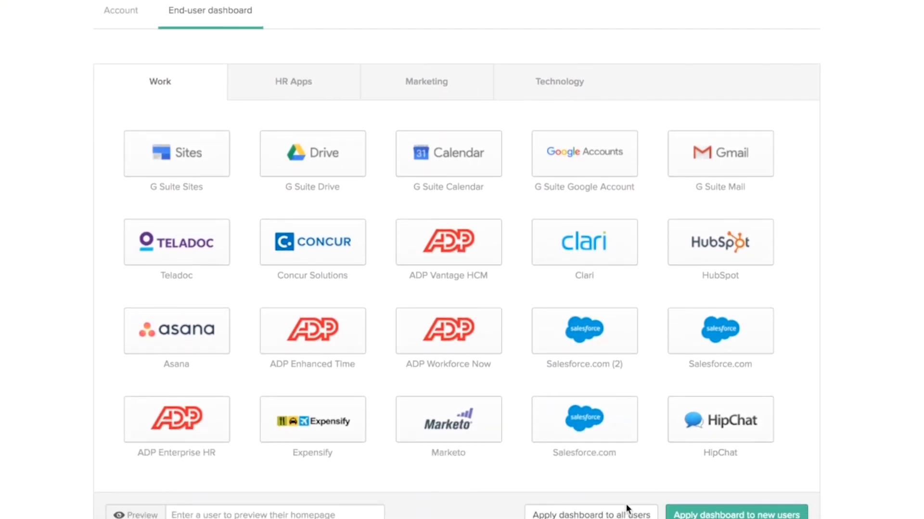
- Apply the dashboard to all users, overriding every existing dashboard configuration
{"action": "left_click", "coordinate": [591, 512]}
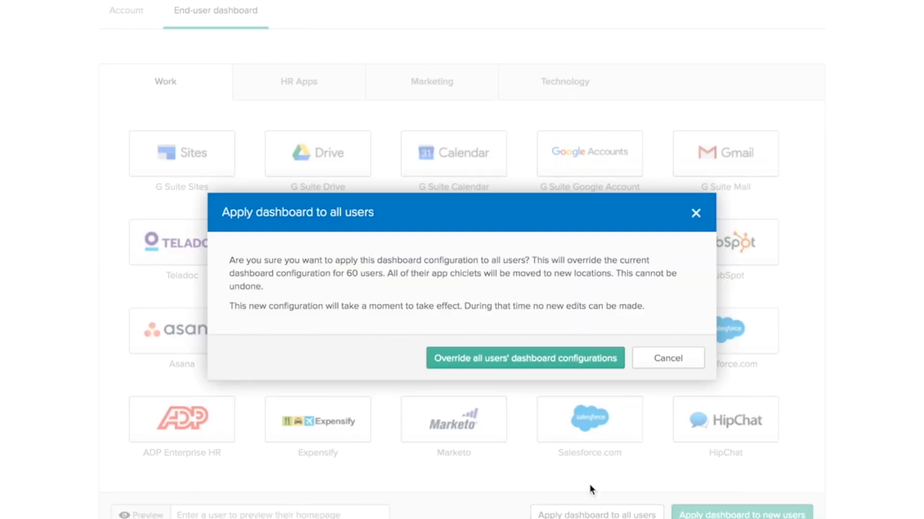
{"action": "left_click", "coordinate": [525, 357]}
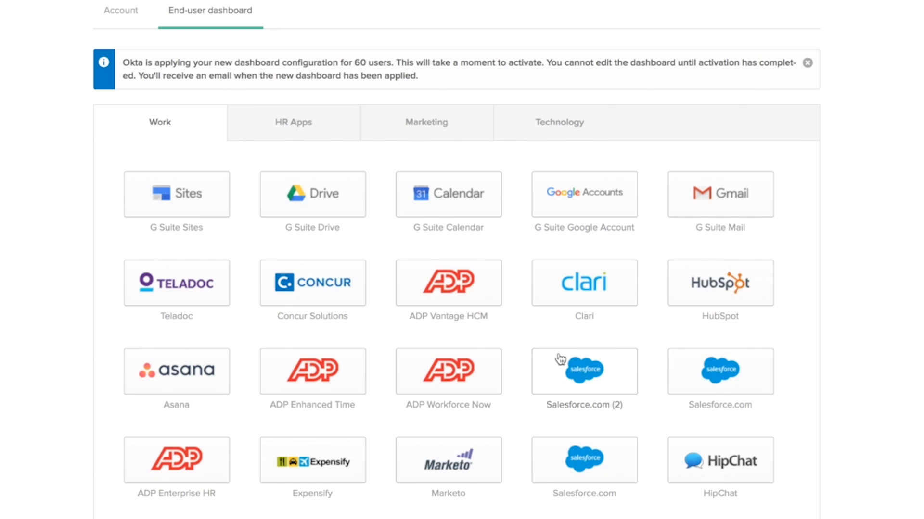
{"action": "scroll", "scroll_direction": "up", "scroll_amount": 3}
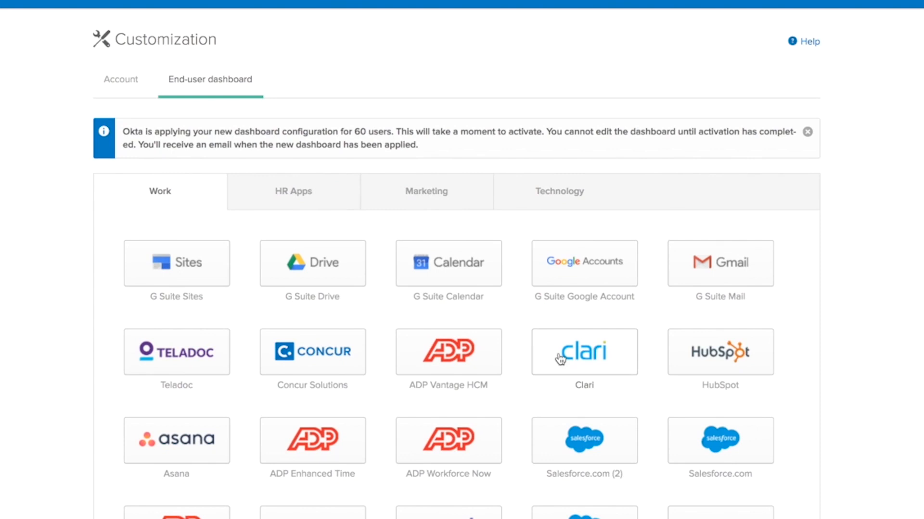
{"action": "mouse_move", "coordinate": [641, 202]}
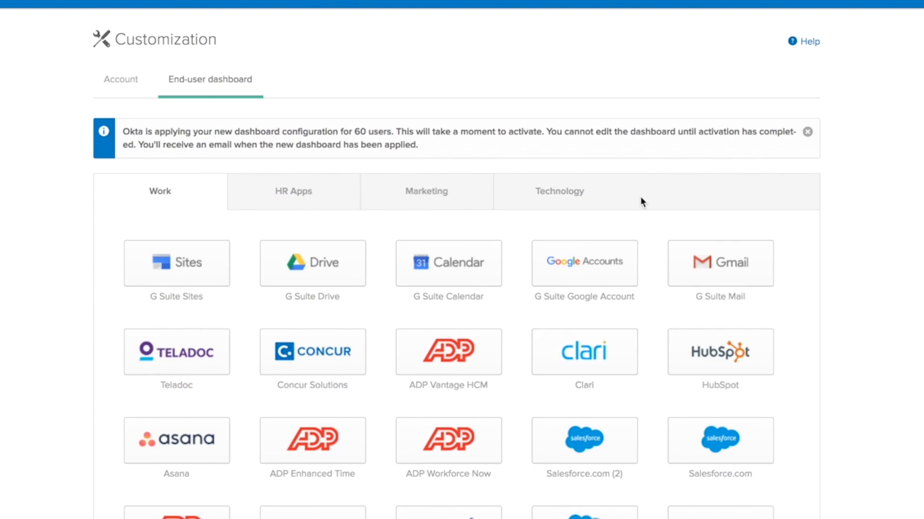
{"action": "scroll", "scroll_direction": "up", "scroll_amount": 3}
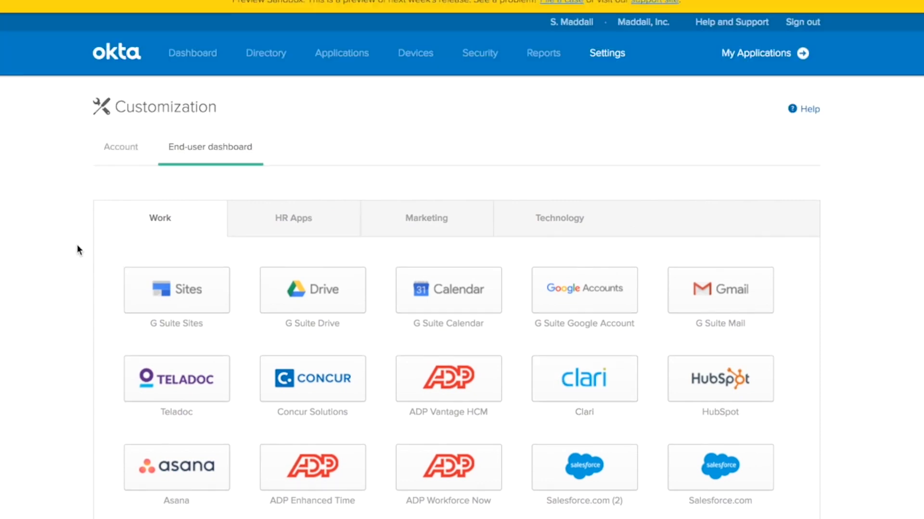
{"action": "scroll", "scroll_direction": "down", "scroll_amount": 3}
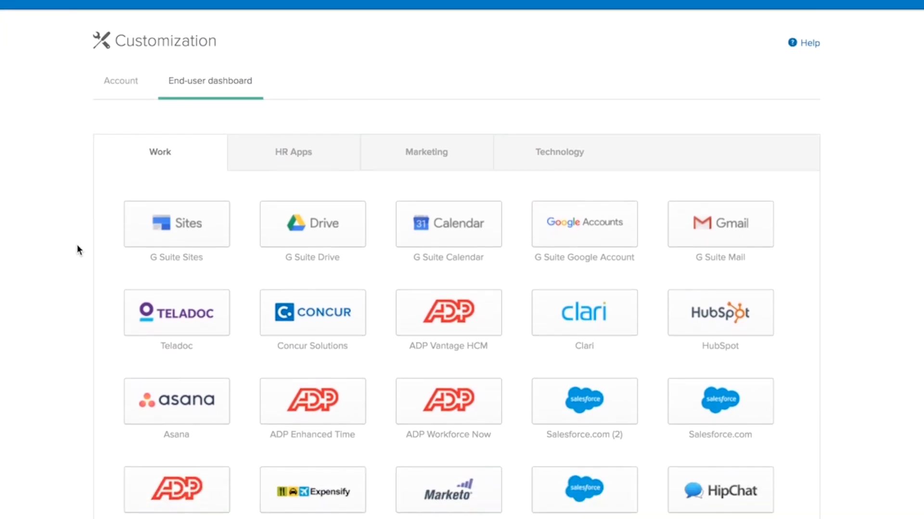
{"action": "scroll", "scroll_direction": "down", "scroll_amount": 3}
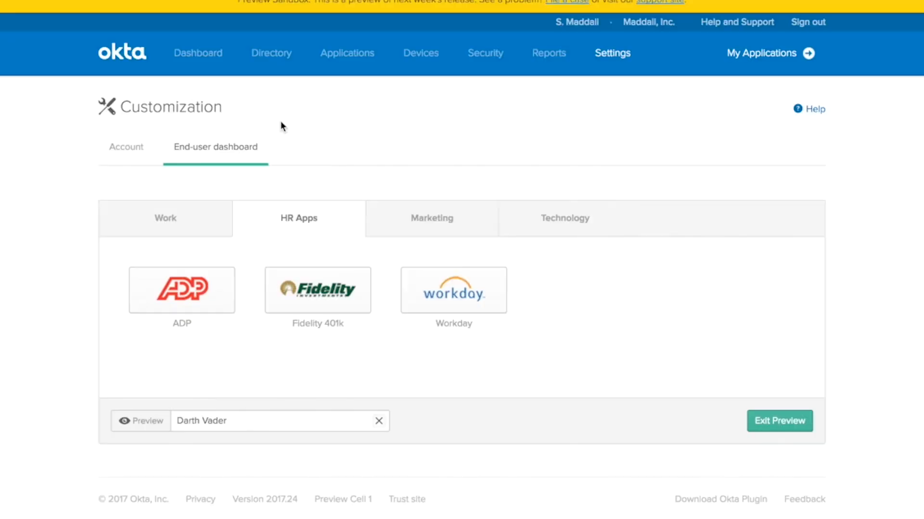
- Exit the homepage preview and enter 'C3 PO' in the Preview user field
{"action": "left_click", "coordinate": [165, 218]}
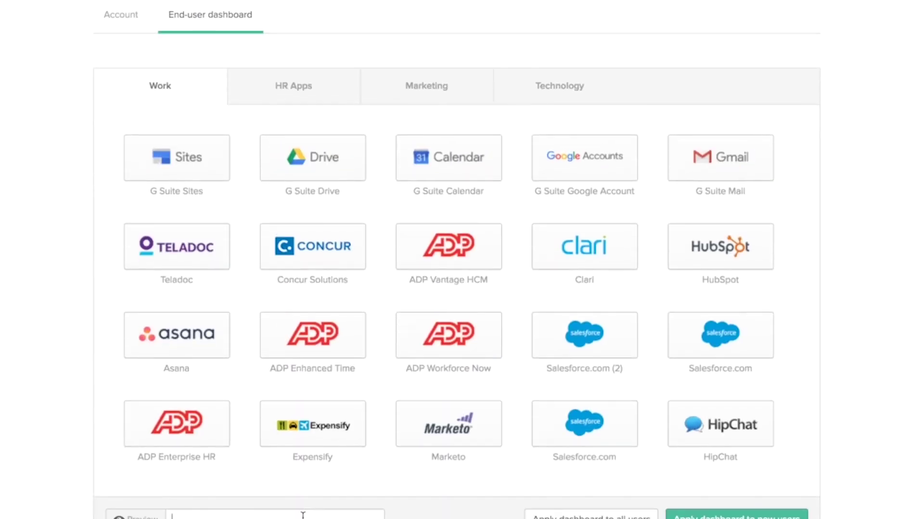
{"action": "type", "text": "C3 PO"}
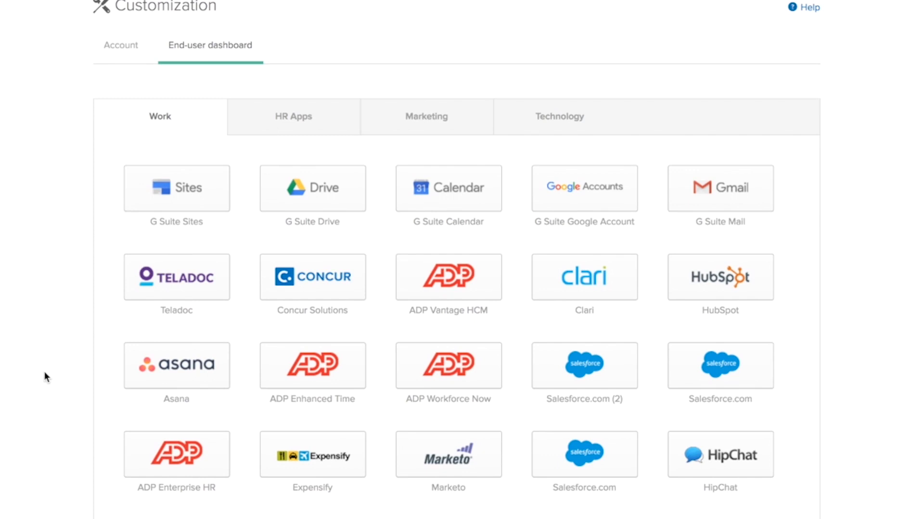
{"action": "left_click", "coordinate": [293, 116]}
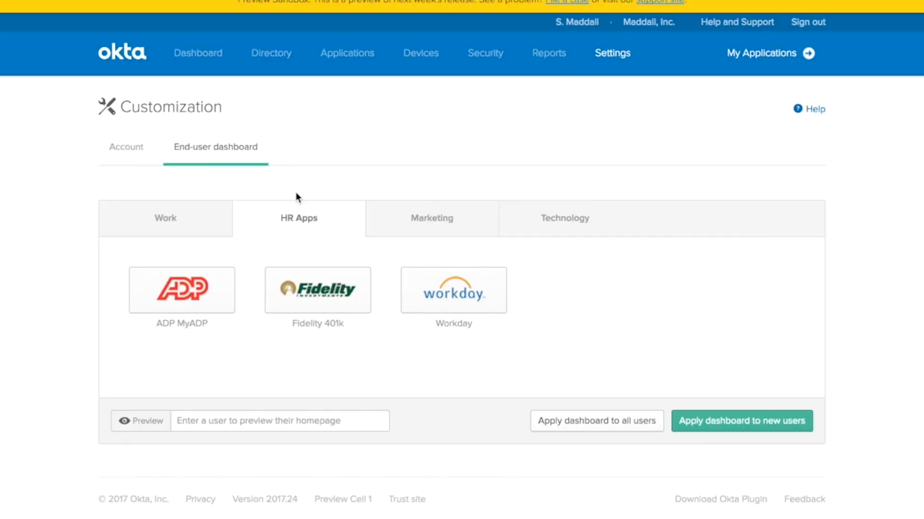
{"action": "mouse_move", "coordinate": [431, 223]}
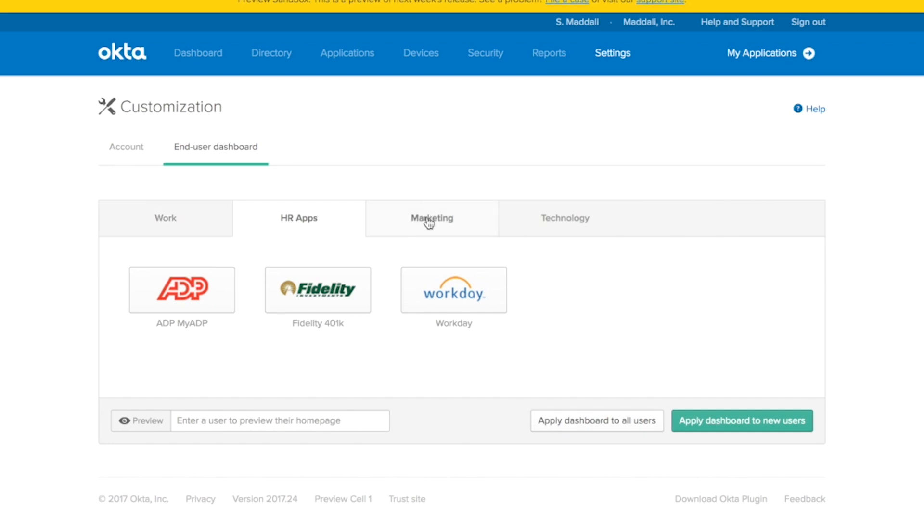
{"action": "mouse_move", "coordinate": [173, 235]}
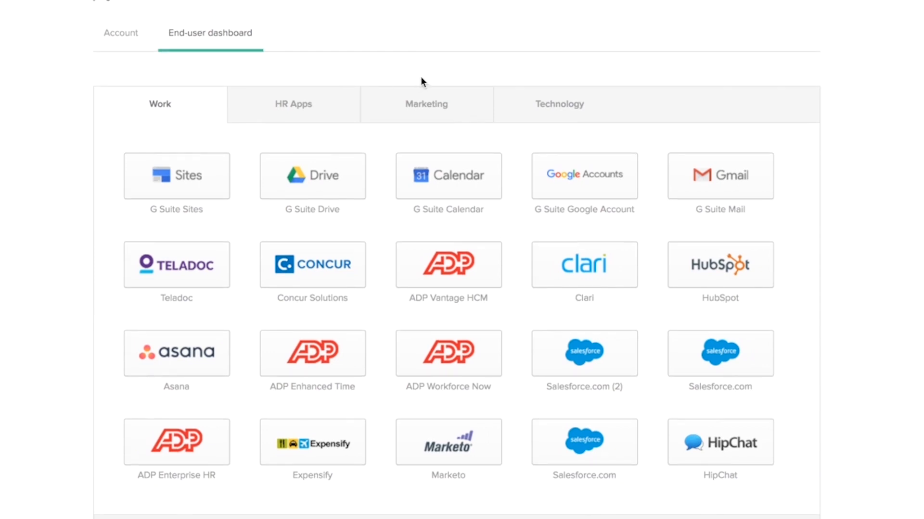
{"action": "mouse_move", "coordinate": [412, 104]}
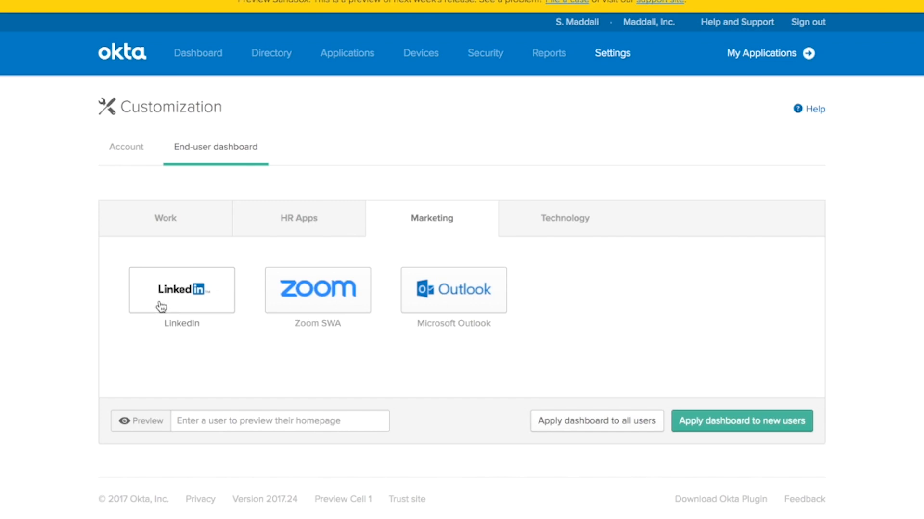
{"action": "left_click", "coordinate": [299, 218]}
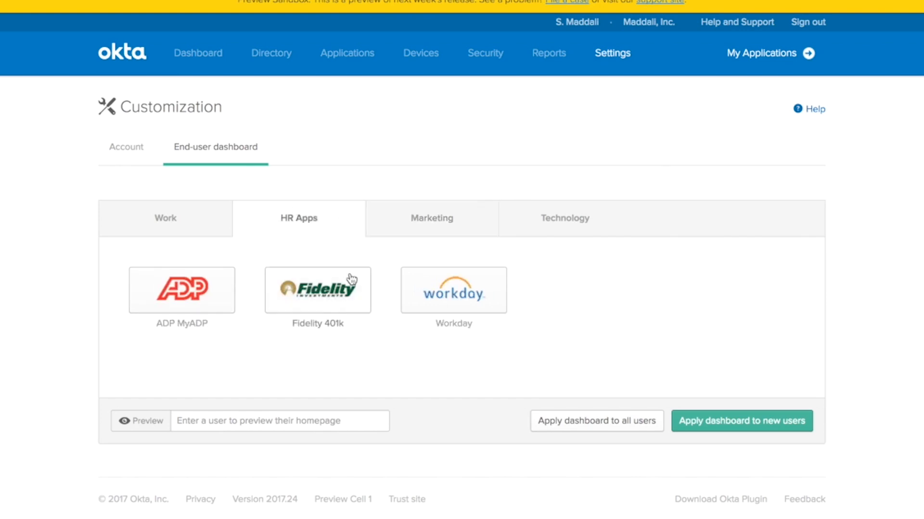
{"action": "mouse_move", "coordinate": [479, 289]}
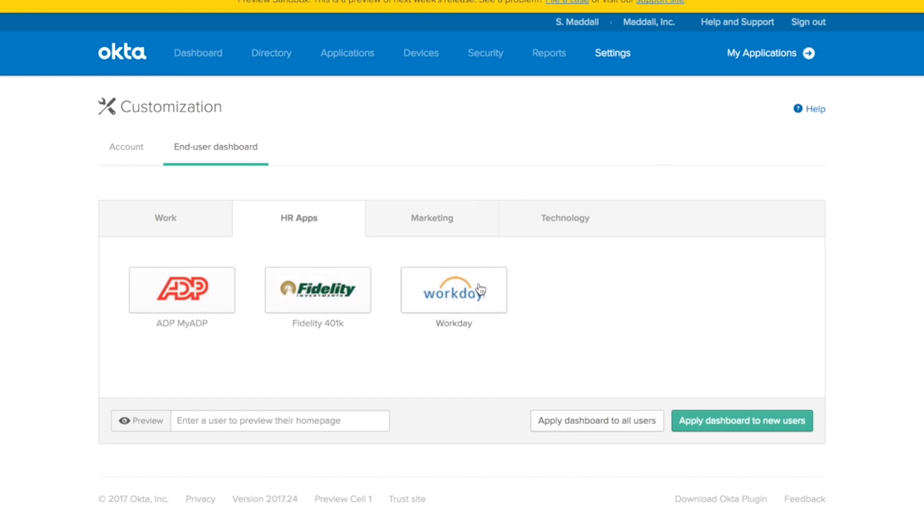
{"action": "left_click", "coordinate": [165, 218]}
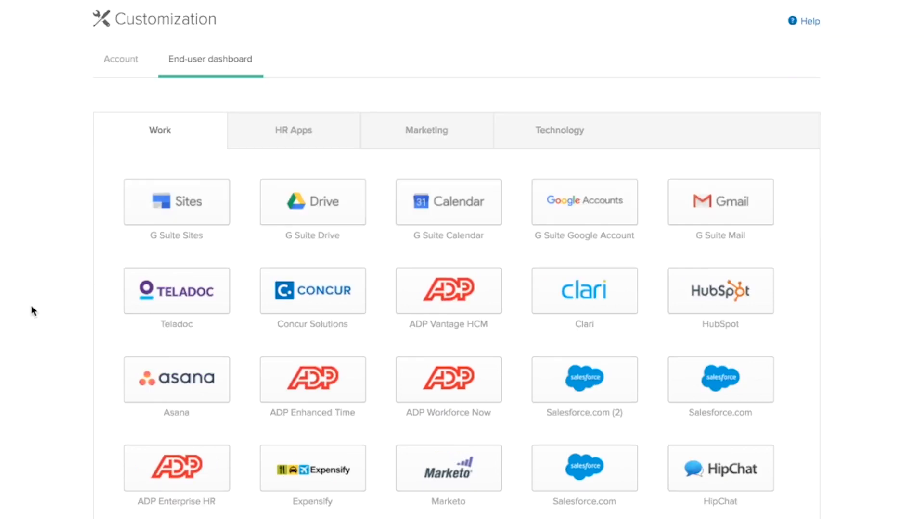